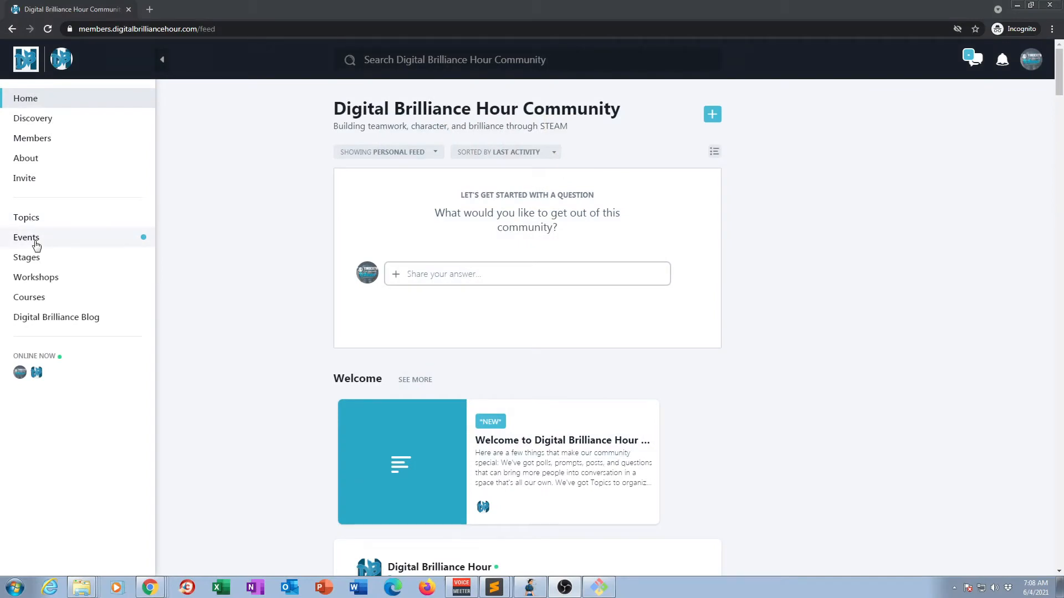
mouse_move(26, 257)
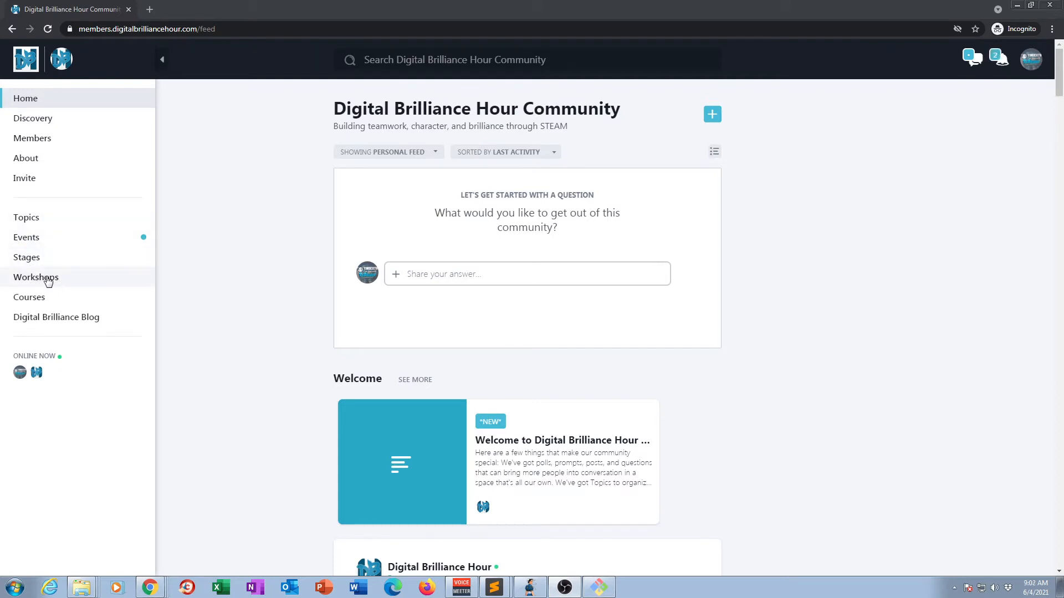
Open the Workshops page showing the Summer Camp 2021, Spring 2021 and Fall 2020 workshops
left_click(36, 277)
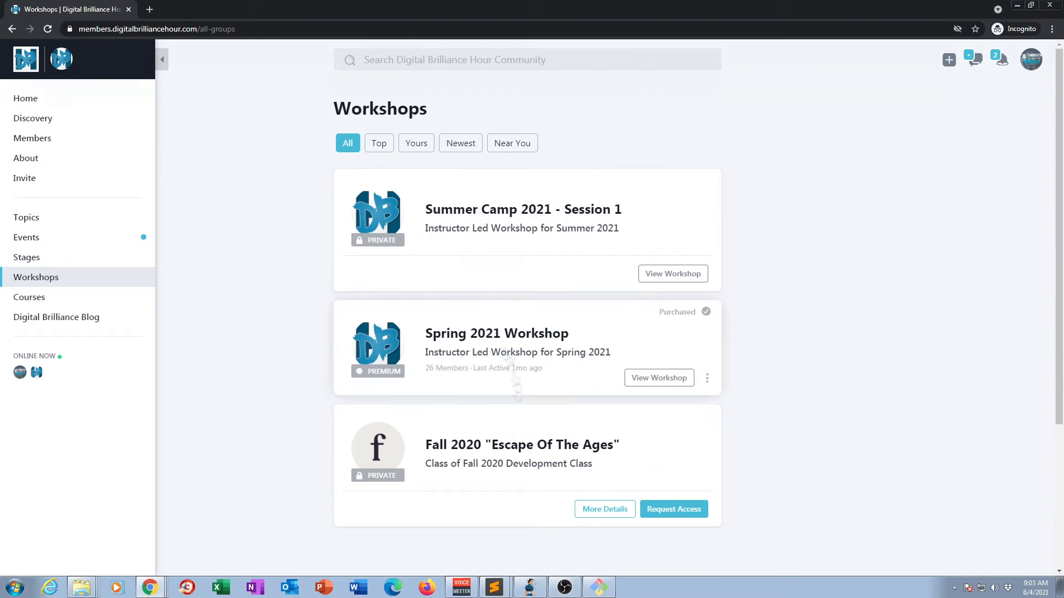
left_click(658, 378)
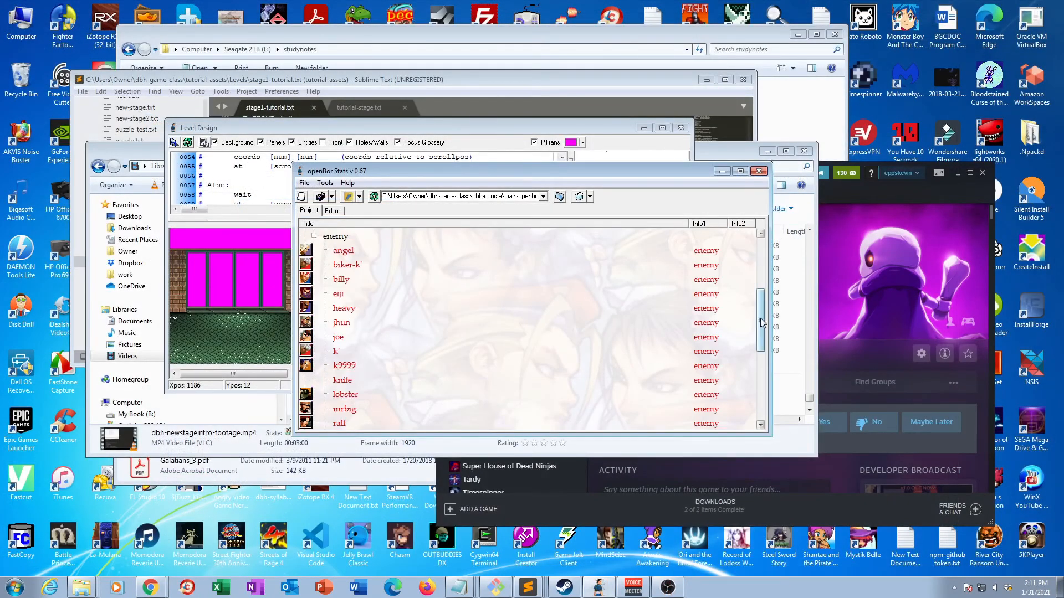
Open angel.txt from the enemy list in the Character Editor, showing attack1 frames
double_click(343, 250)
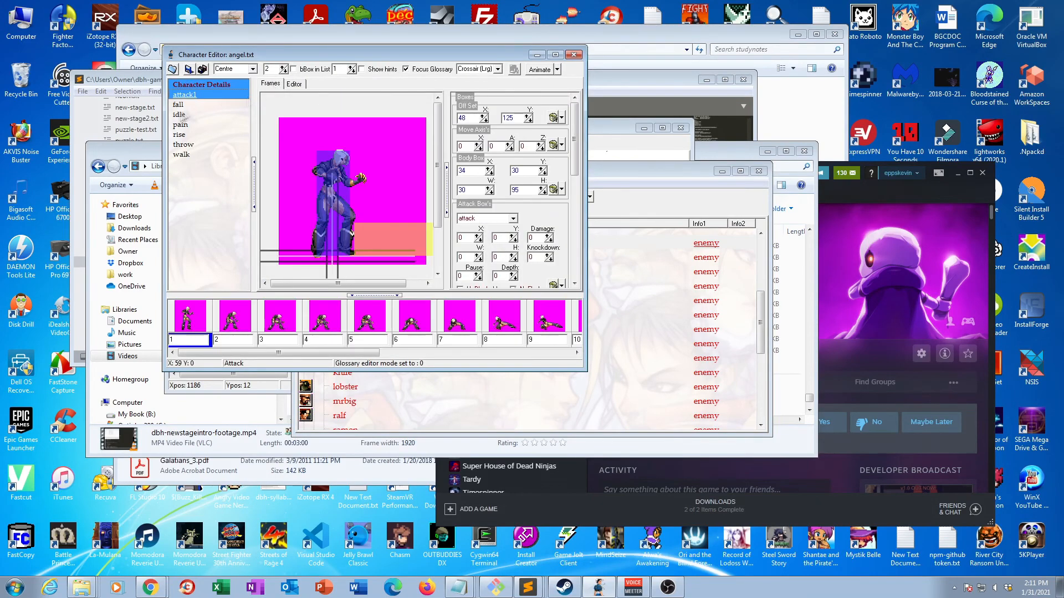